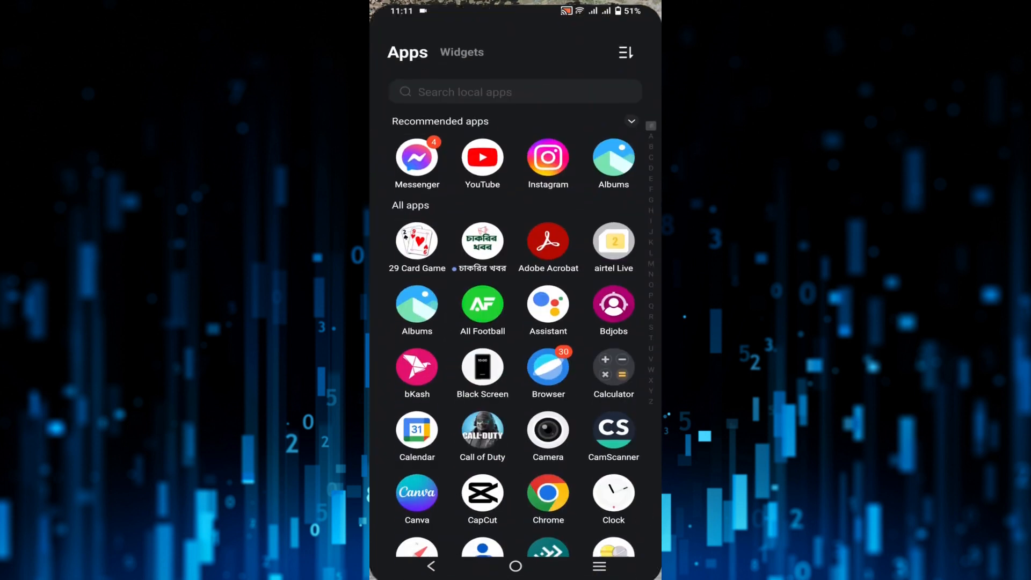
Launch YouTube from the app drawer and search for 'espn fc'.
left_click(482, 157)
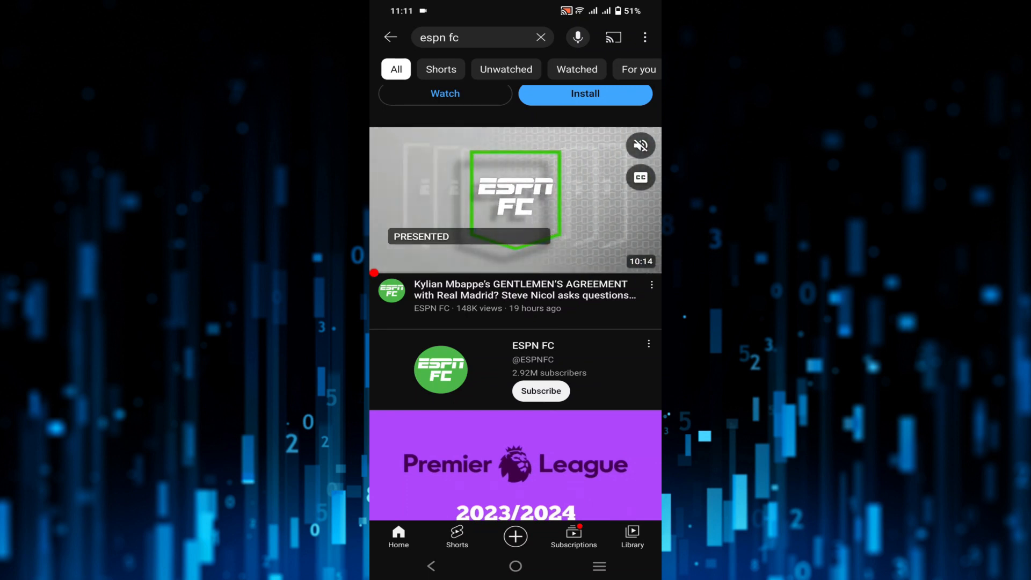
Add the ESPN FC Mbappé gentlemen's agreement video to Watch later from its options menu.
left_click(650, 283)
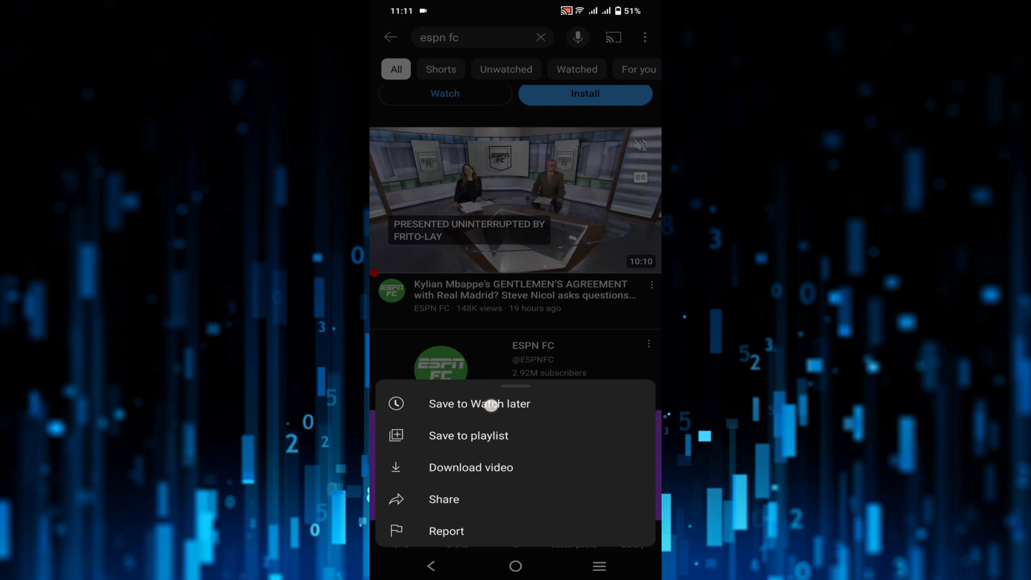
left_click(479, 402)
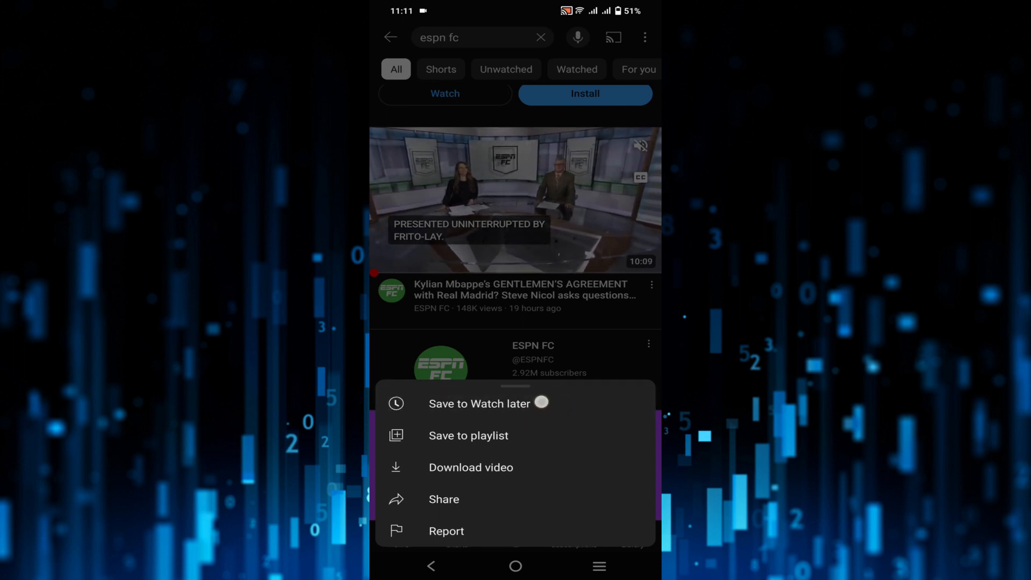
left_click(479, 402)
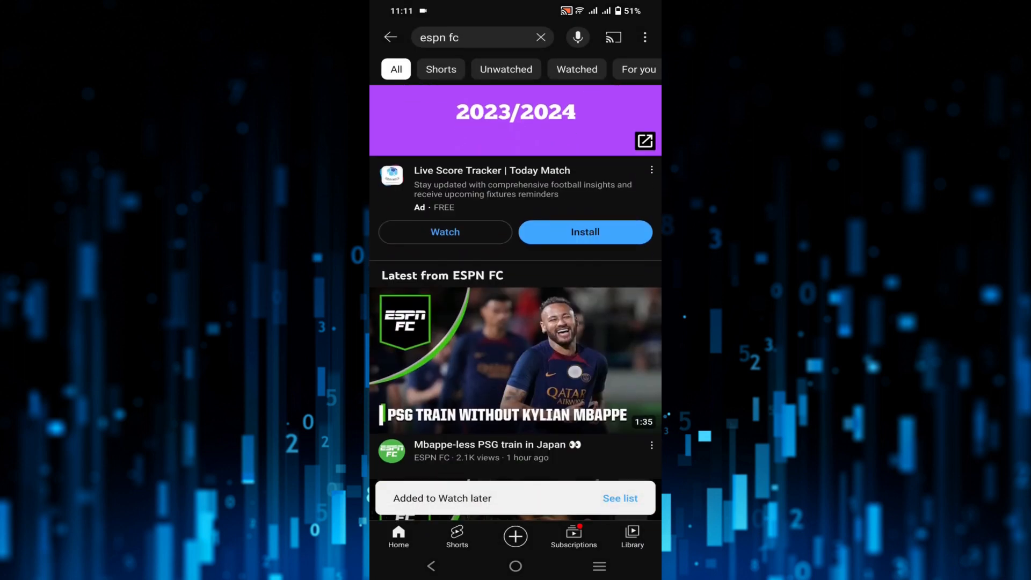
left_click(651, 445)
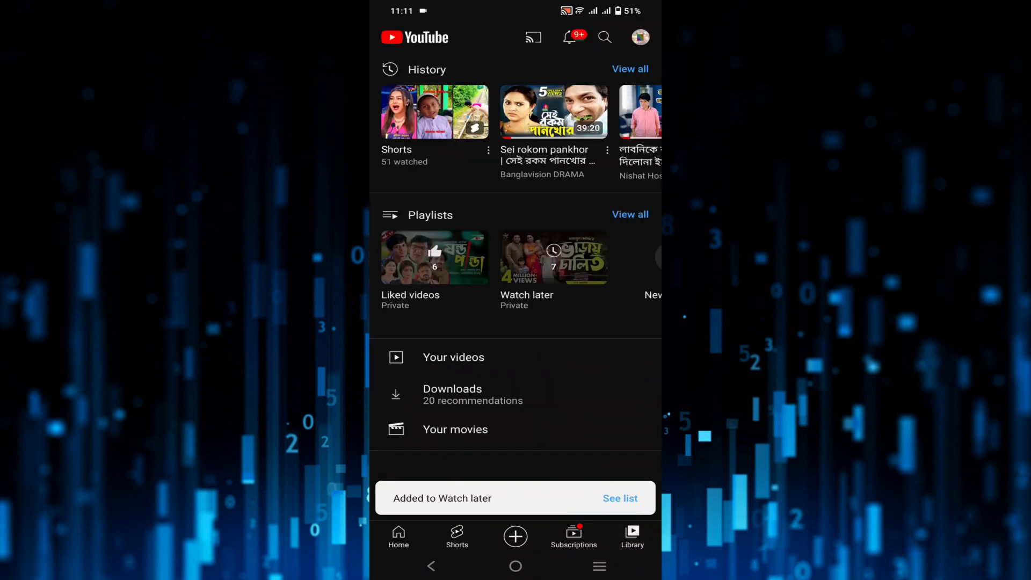
scroll("left", 3)
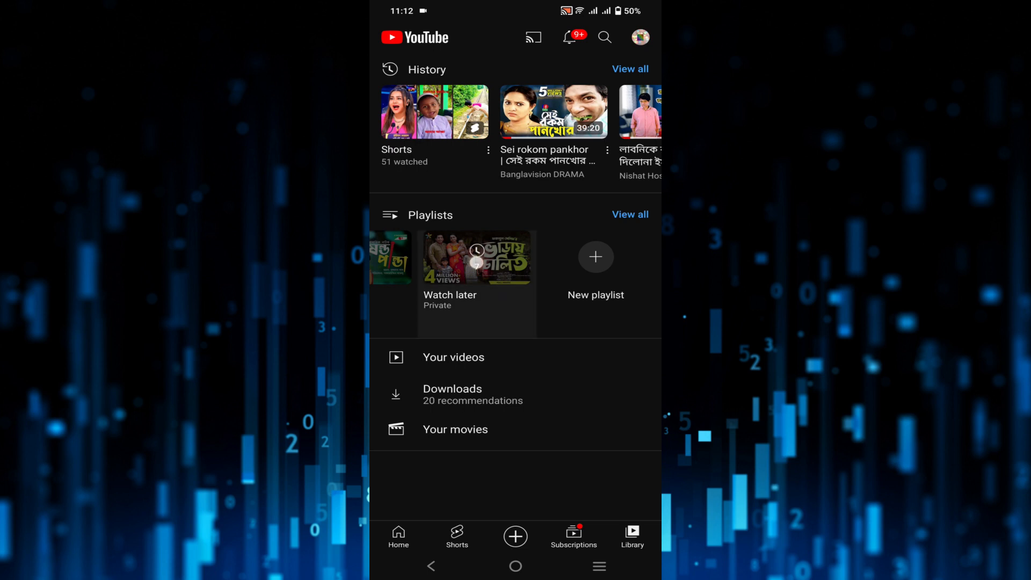
scroll("left", 3)
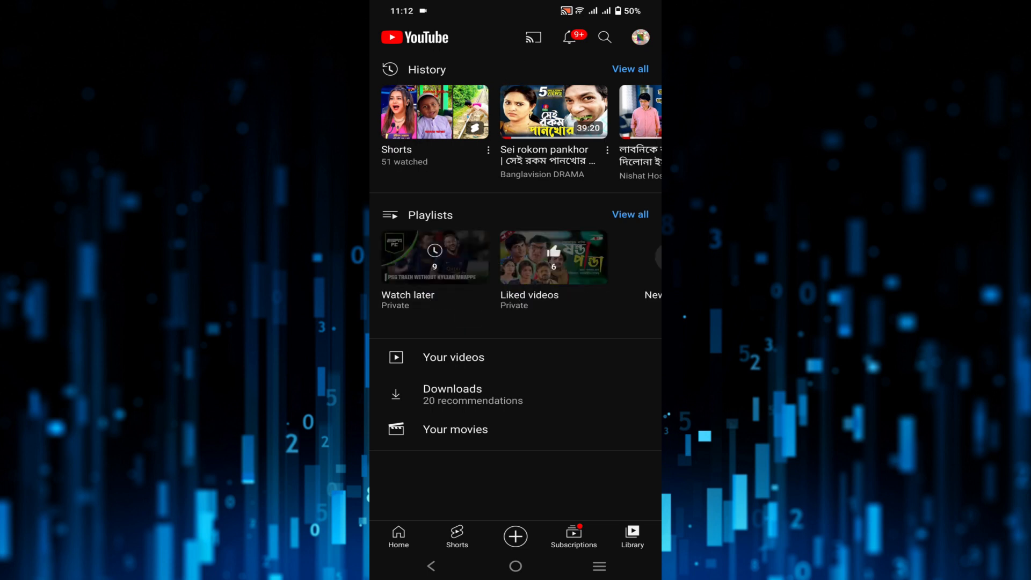
left_click(434, 270)
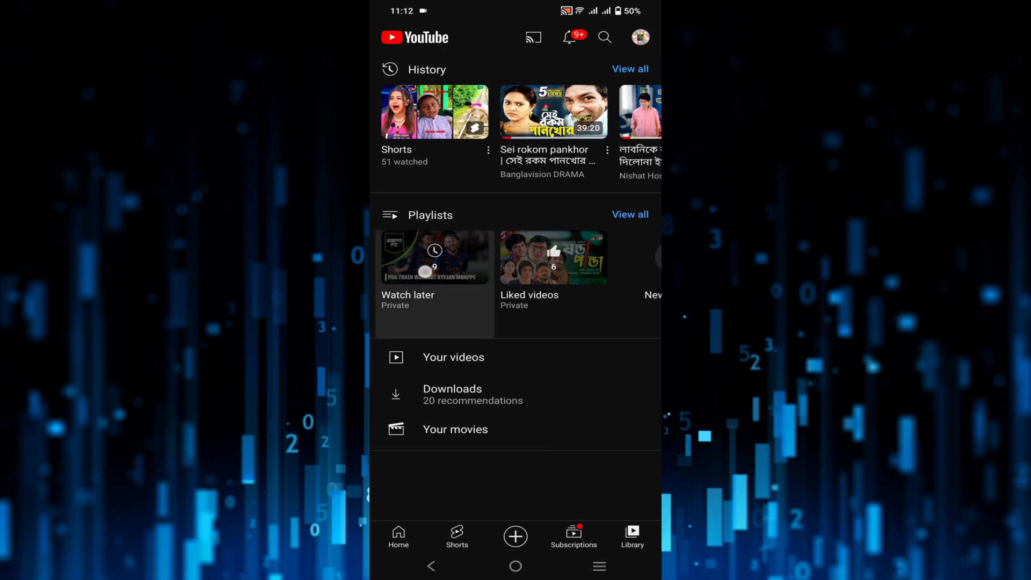
left_click(433, 276)
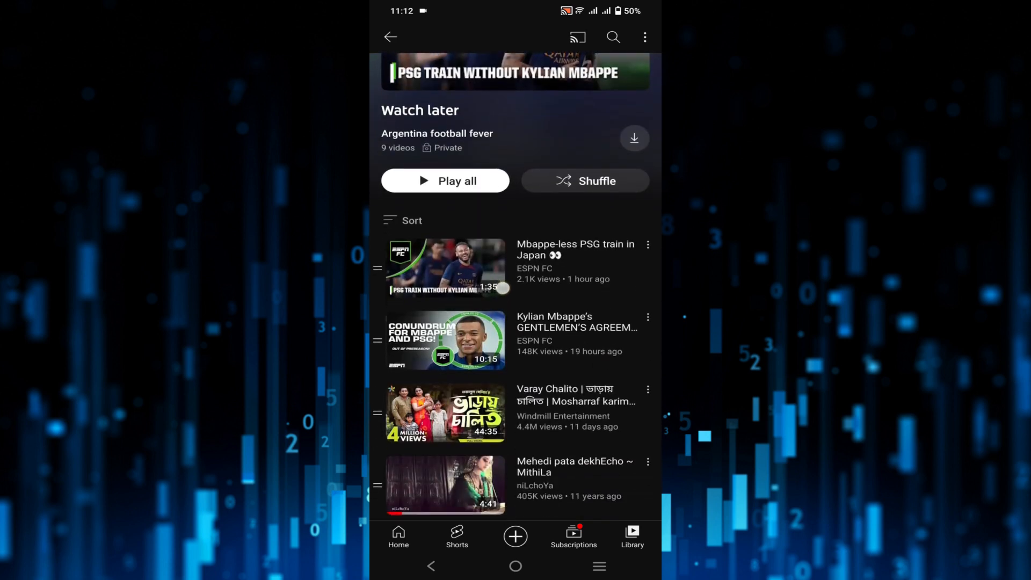
scroll("up", 3)
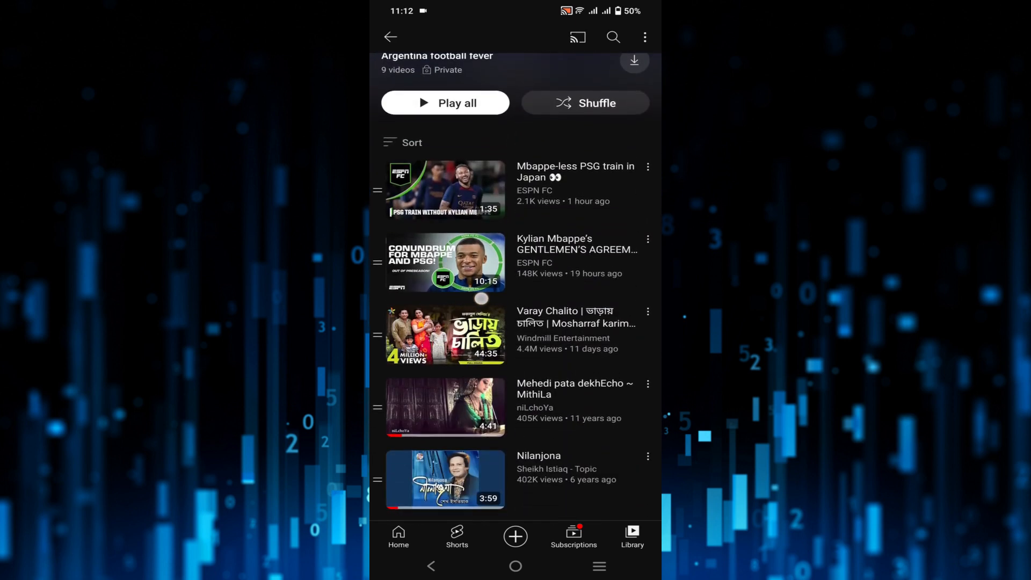